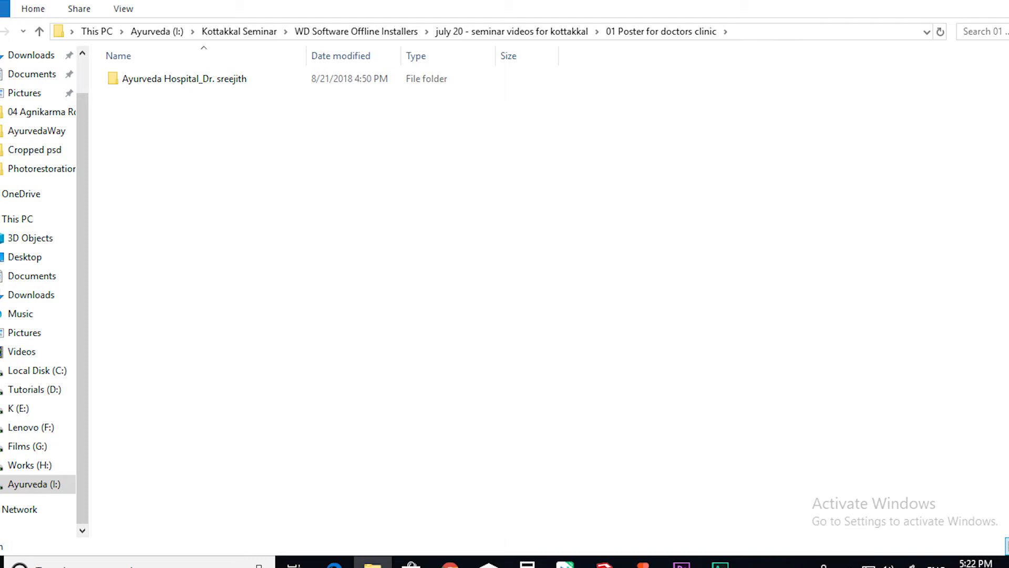
- Open the 'Ayurveda Hospital_Dr. sreejith' folder to show its CDR, PDF, PowerPoint and Word files
double_click(190, 78)
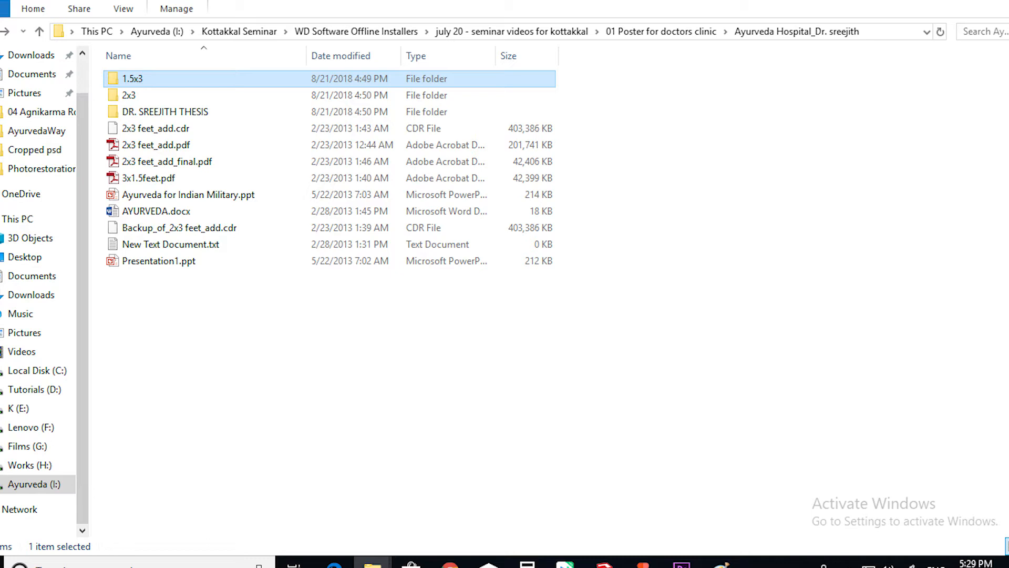
- Open the 1.5x3 folder to view its clinic patient photo thumbnails
double_click(133, 78)
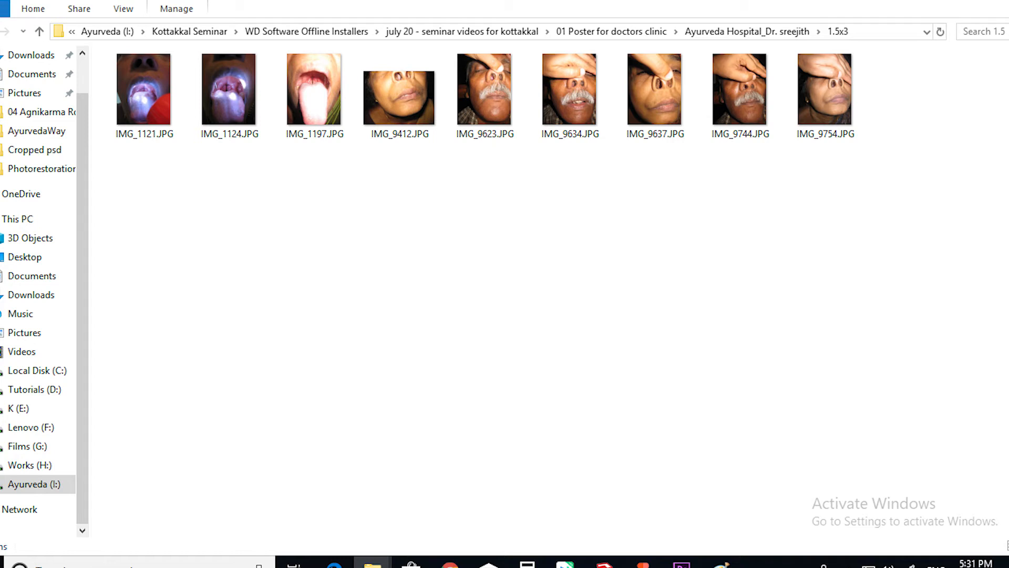
click(834, 31)
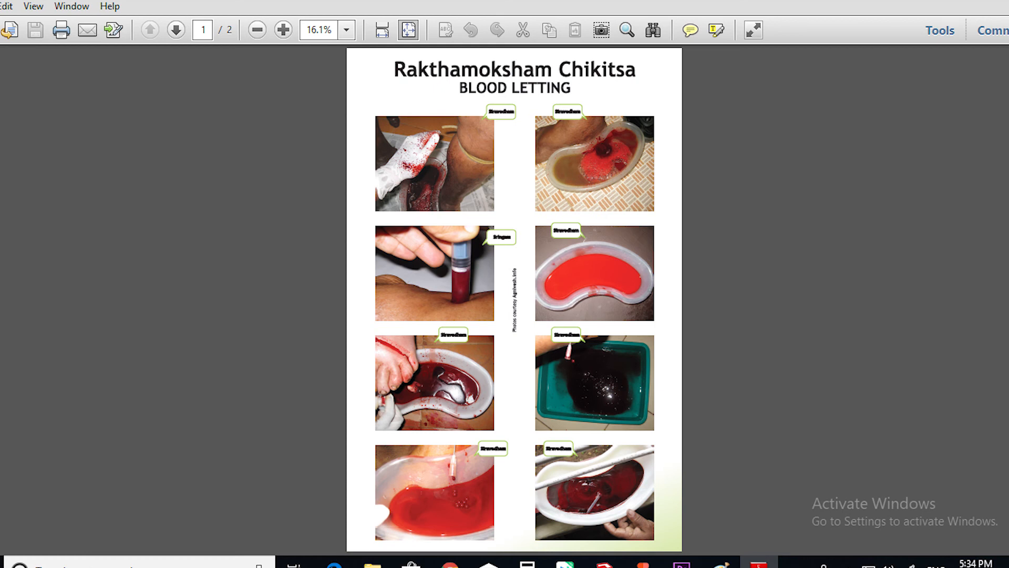
- Go to page 2 of the Rakthamoksham Chikitsa poster, showing Diabetic Gangrene cure photos
click(175, 30)
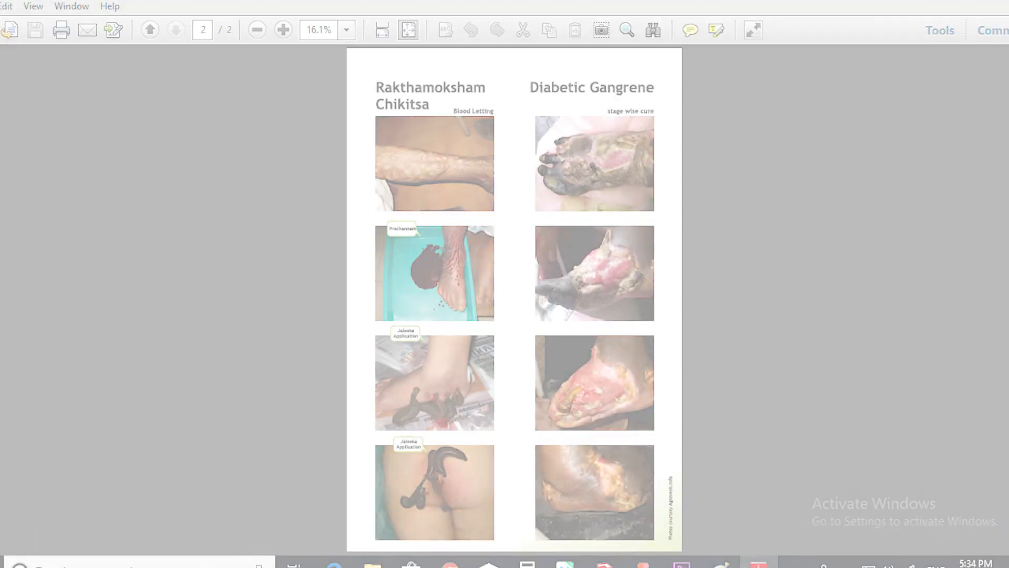